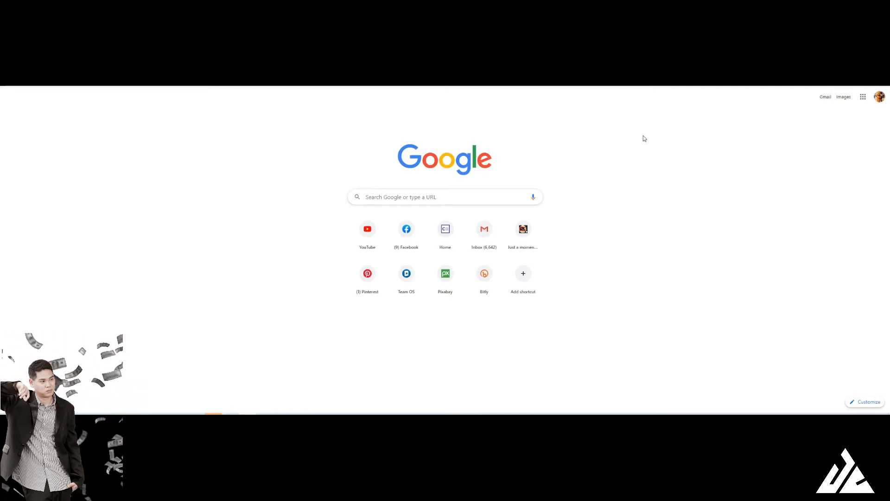
mouse_move(474, 127)
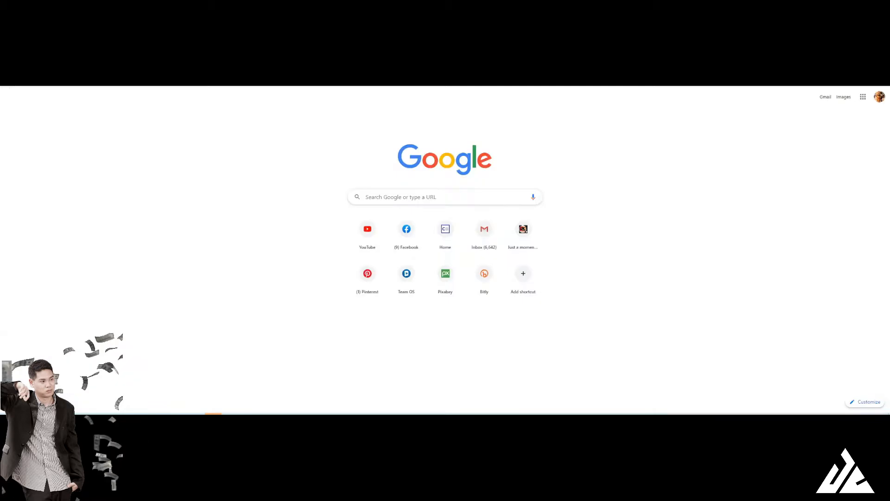
Search Google for 'tracking google' and open the Tag Manager - Google Marketing Platform result.
left_click(444, 196)
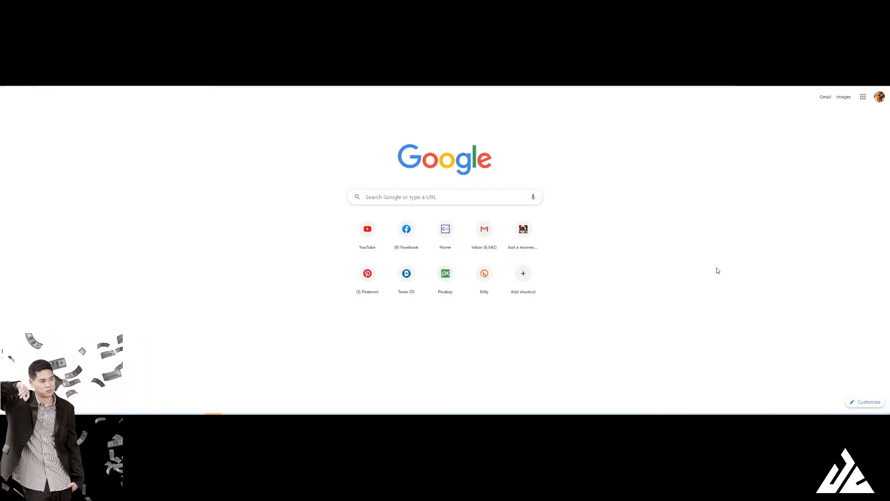
left_click(444, 196)
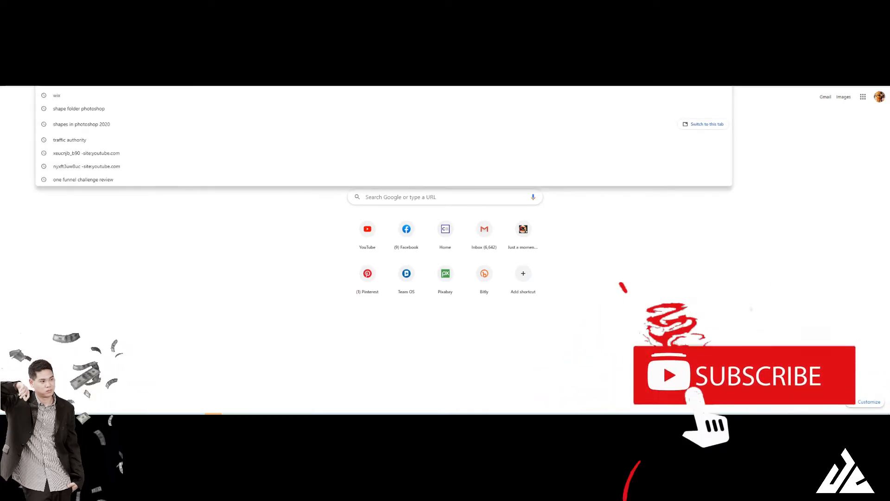
type("trac")
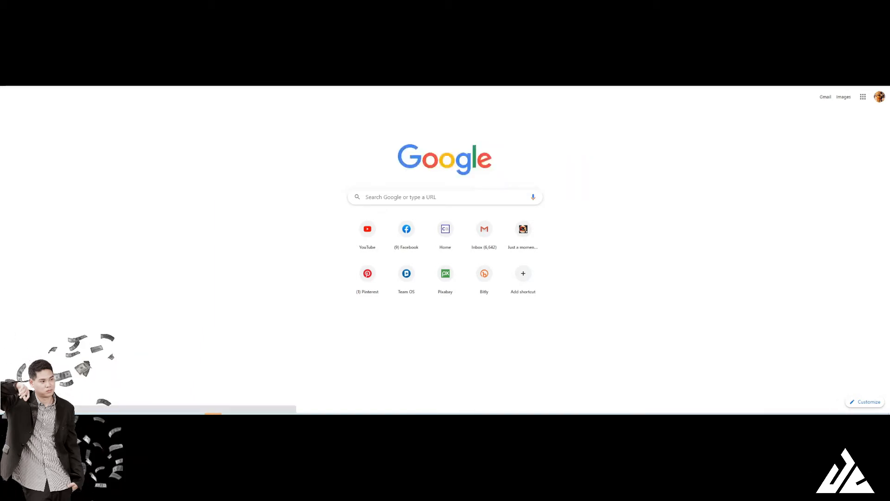
type("tracking google")
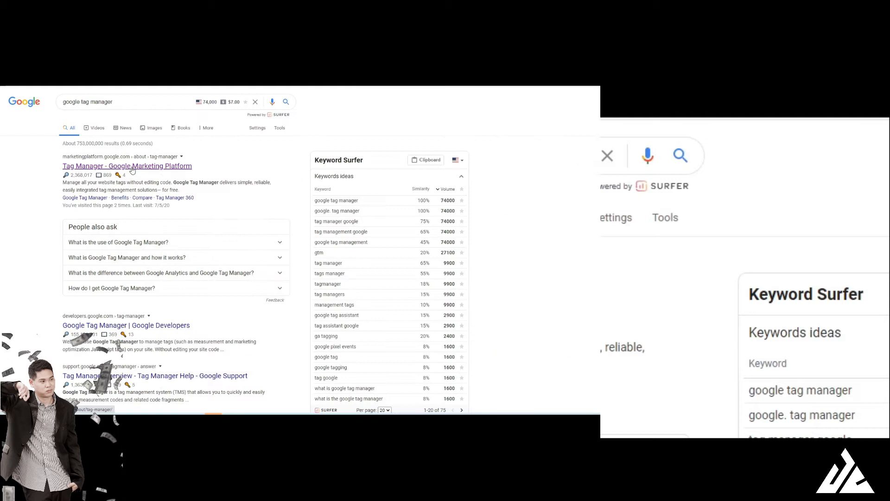
left_click(128, 166)
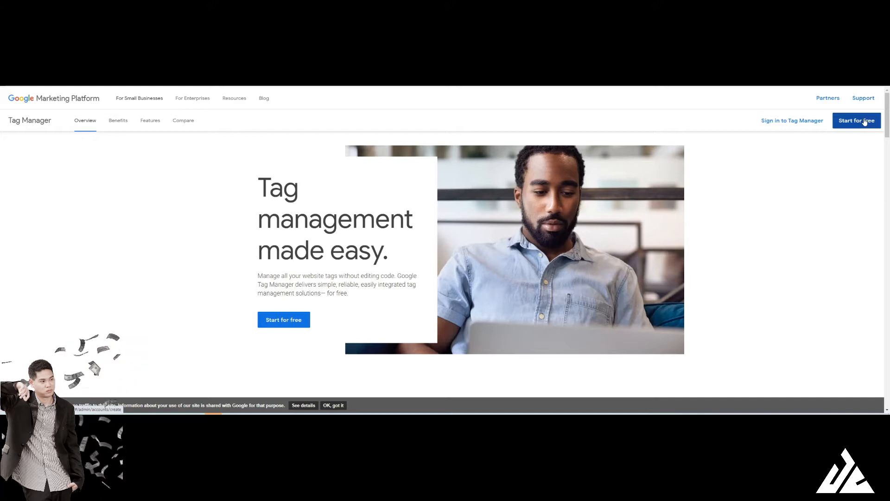
mouse_move(842, 95)
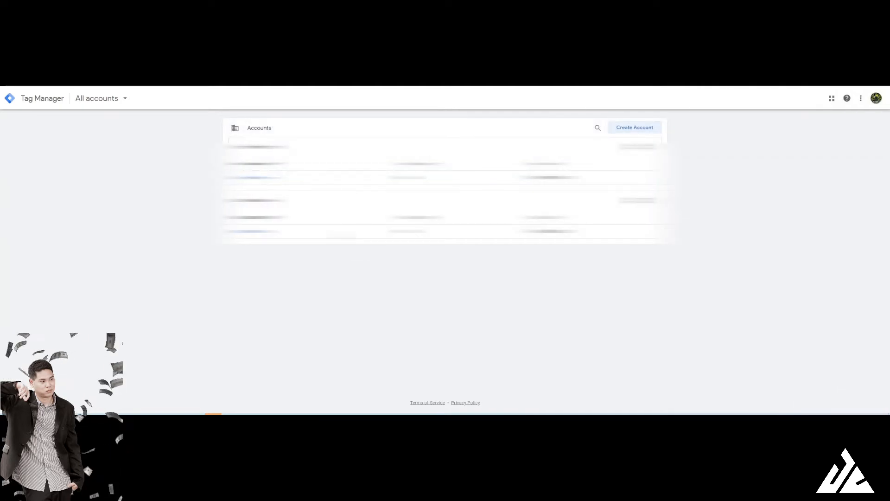
Create a new Tag Manager account with a Groove Funnels container targeting Web.
left_click(634, 127)
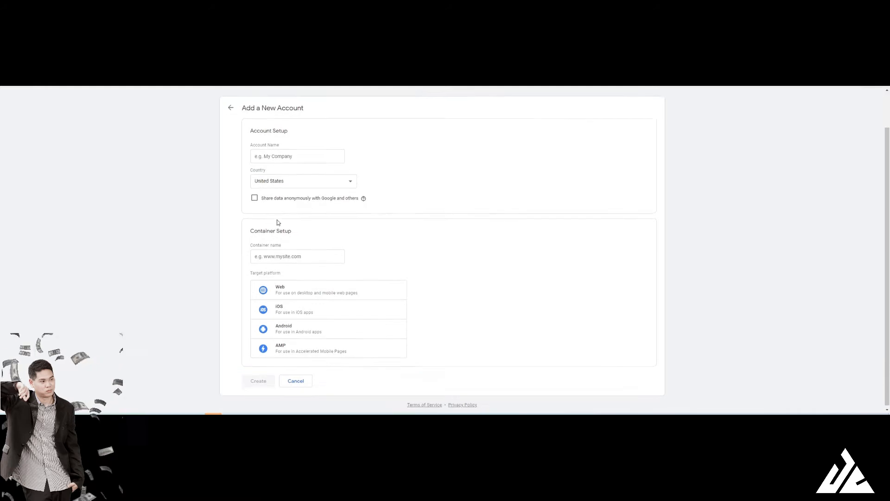
left_click(328, 288)
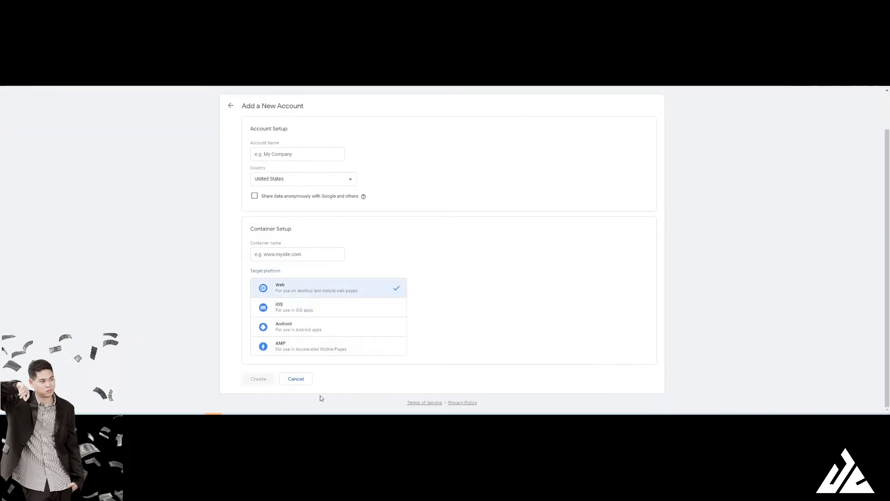
left_click(295, 378)
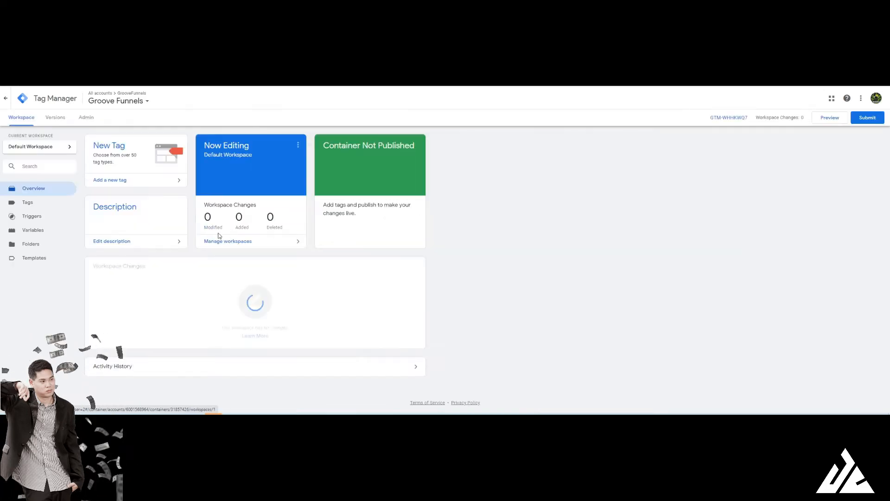
Show the installation code for container GTM-WHHKWQ7 from the workspace header.
left_click(27, 202)
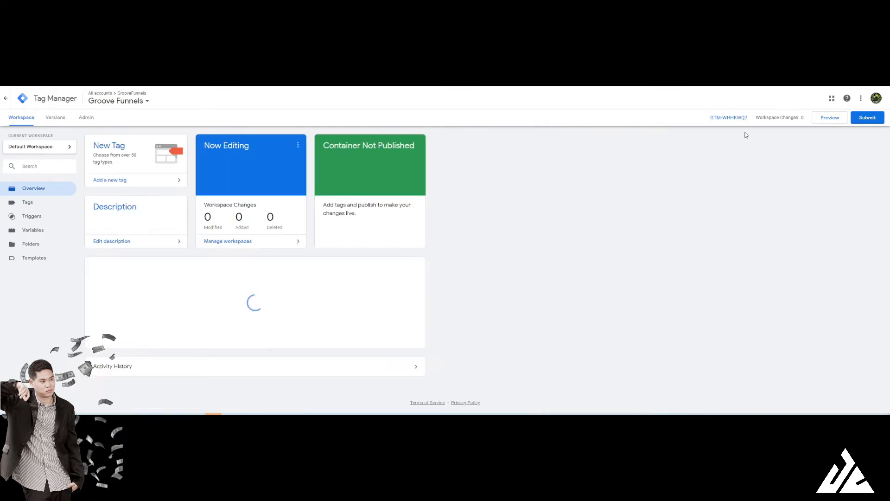
left_click(729, 117)
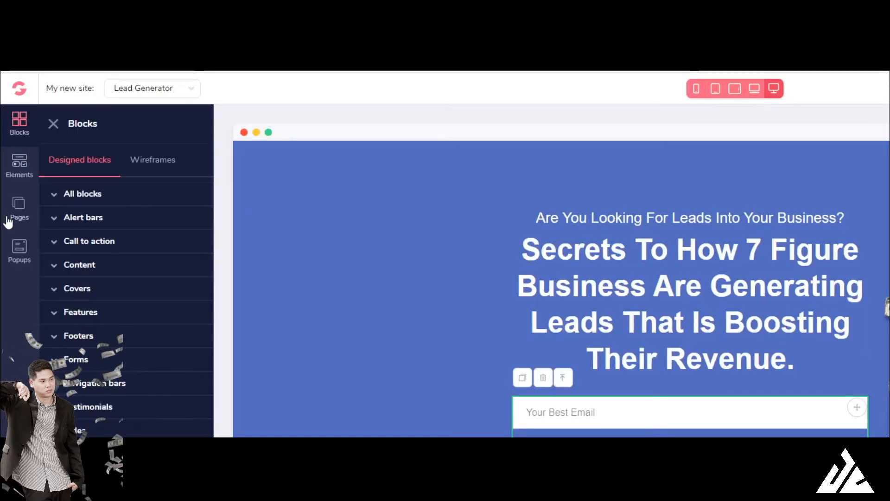
mouse_move(164, 137)
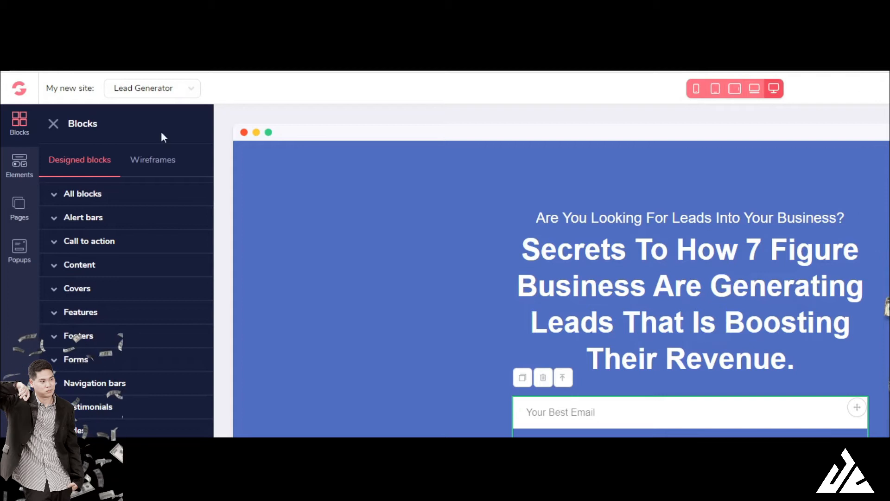
Put the container code into the Lead Generator page's 'Include in <head>' code includes.
left_click(19, 208)
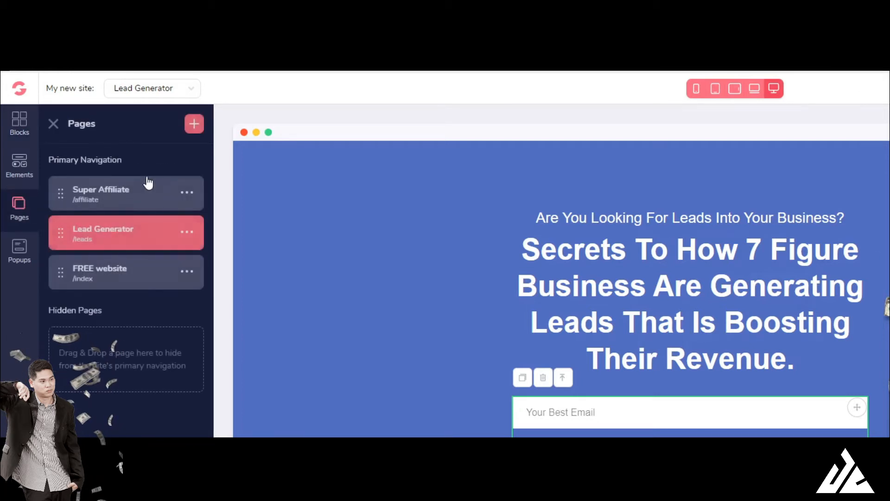
left_click(187, 272)
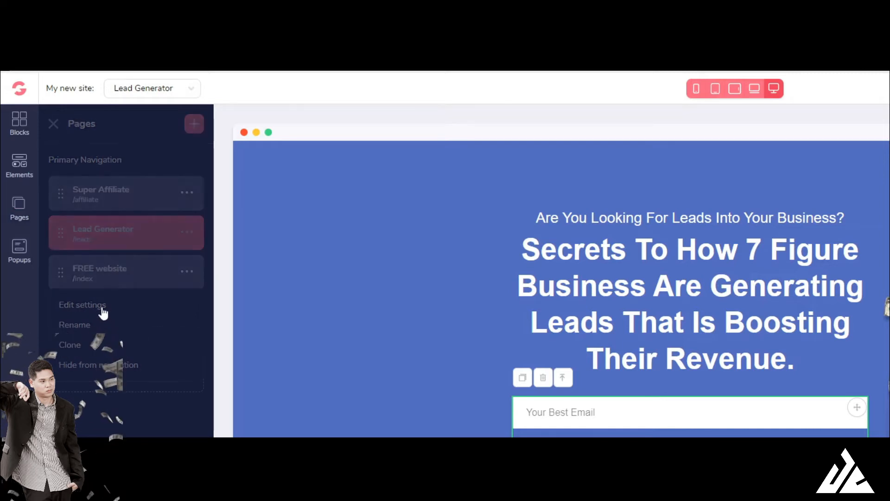
left_click(83, 306)
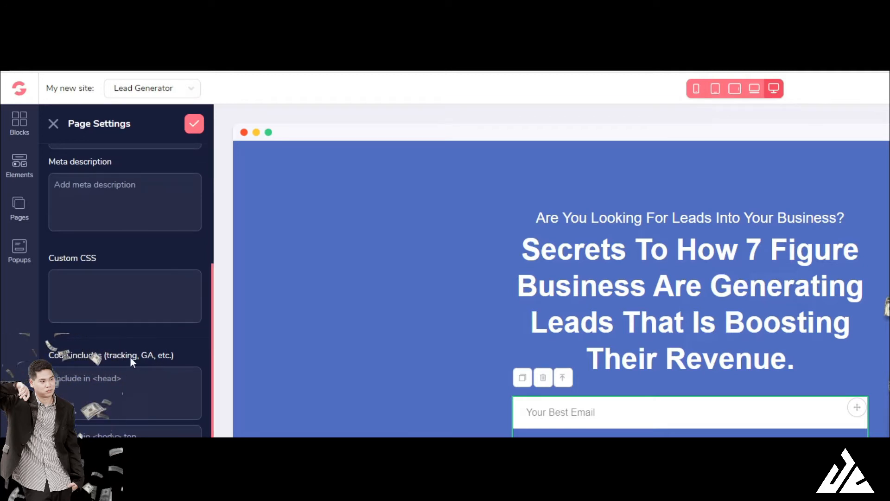
left_click(120, 392)
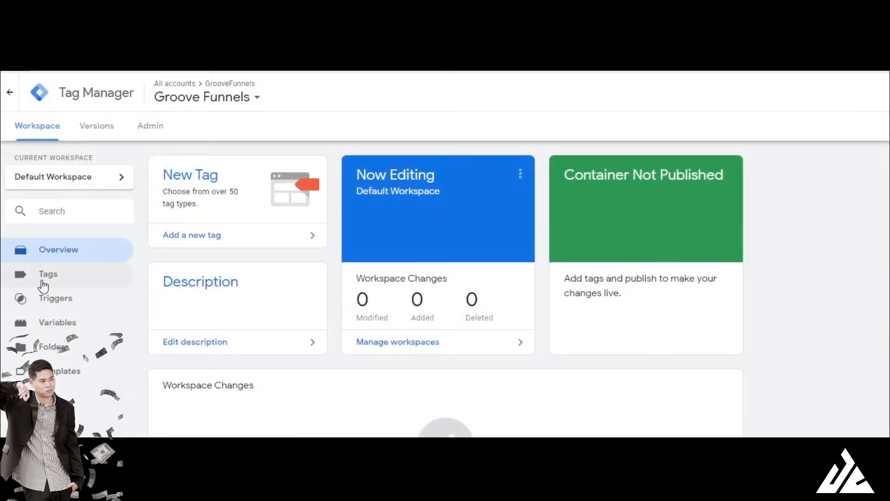
Go to the Groove Funnels container's Tags list to begin a new untitled tag.
left_click(47, 274)
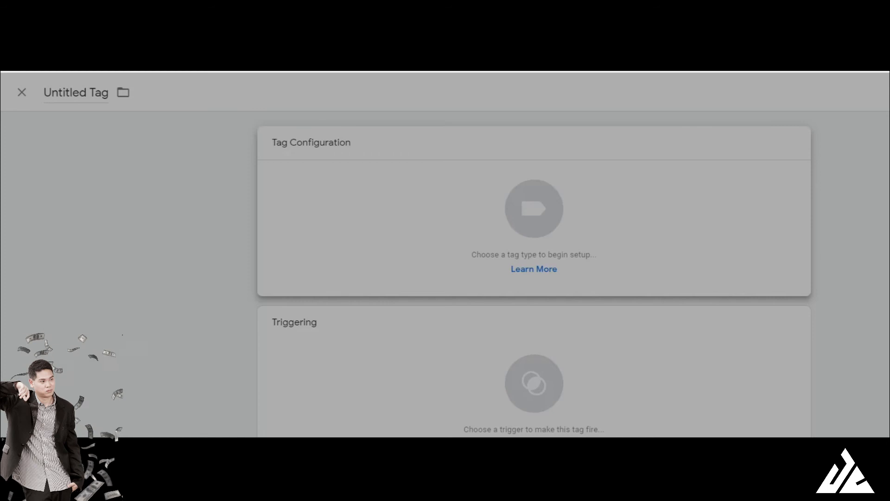
mouse_move(585, 89)
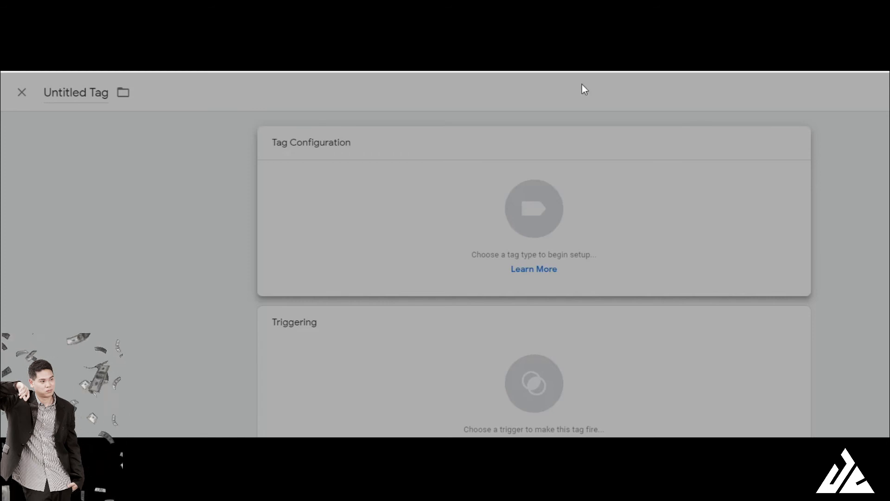